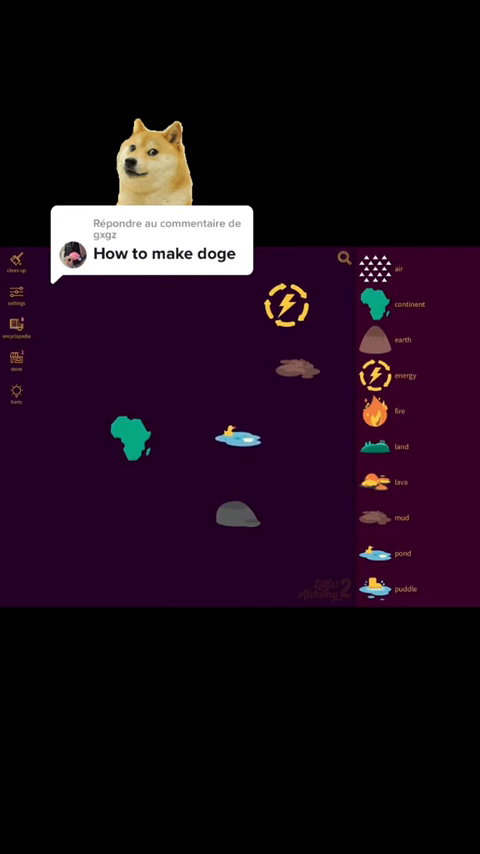
{"action": "scroll", "scroll_direction": "down", "scroll_amount": 3}
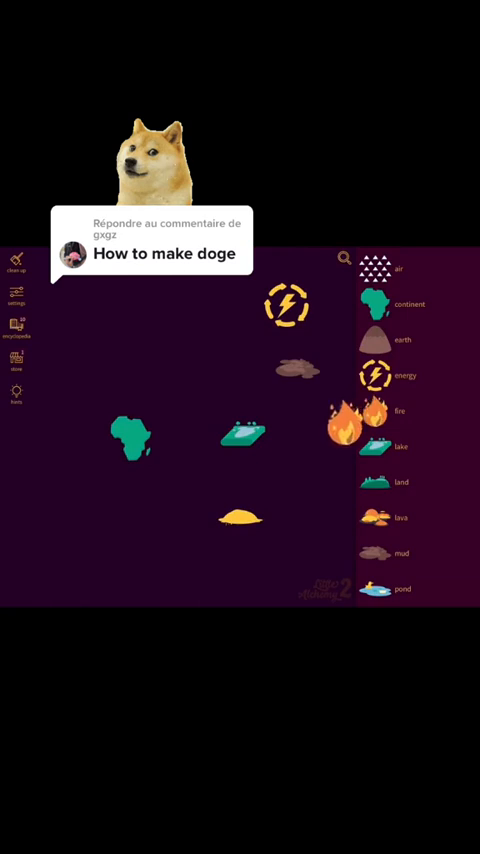
{"action": "scroll", "scroll_direction": "down", "scroll_amount": 3}
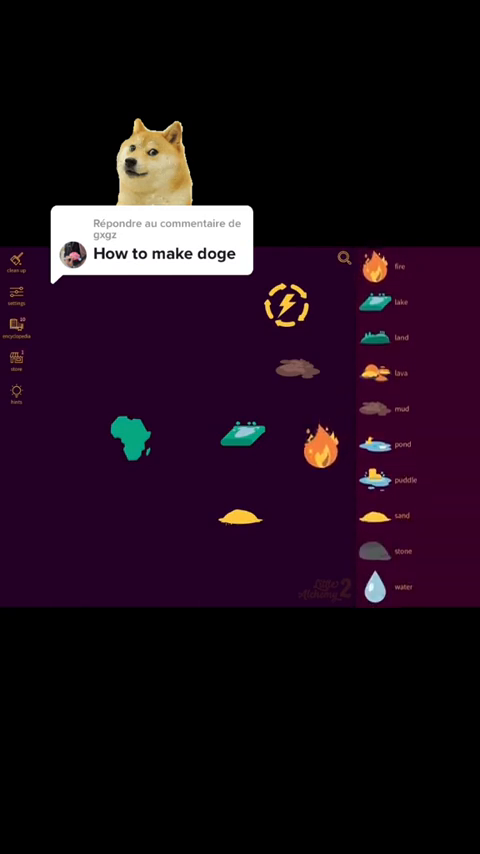